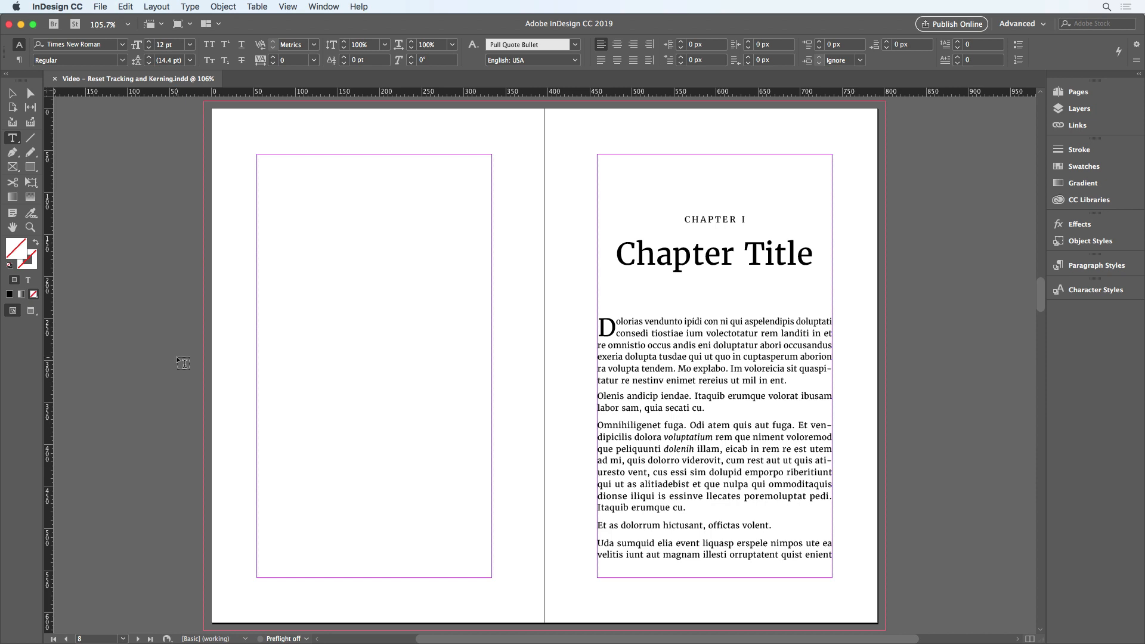
mouse_move(590, 293)
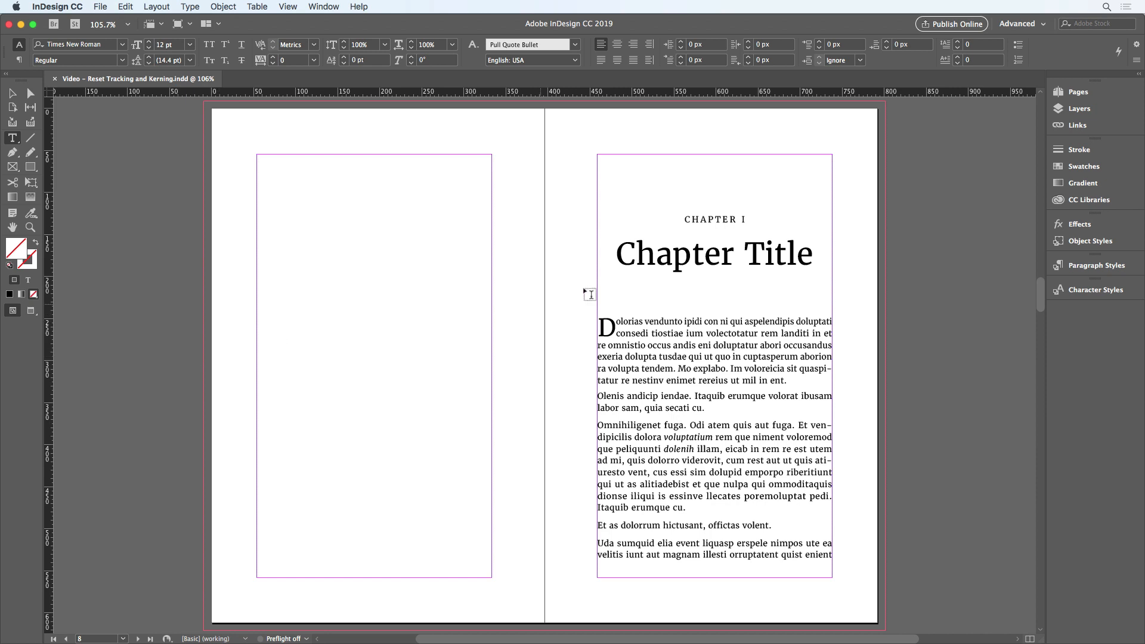
- Show the Paragraph Styles panel with the Style Override Highlighter turned on
click(1095, 265)
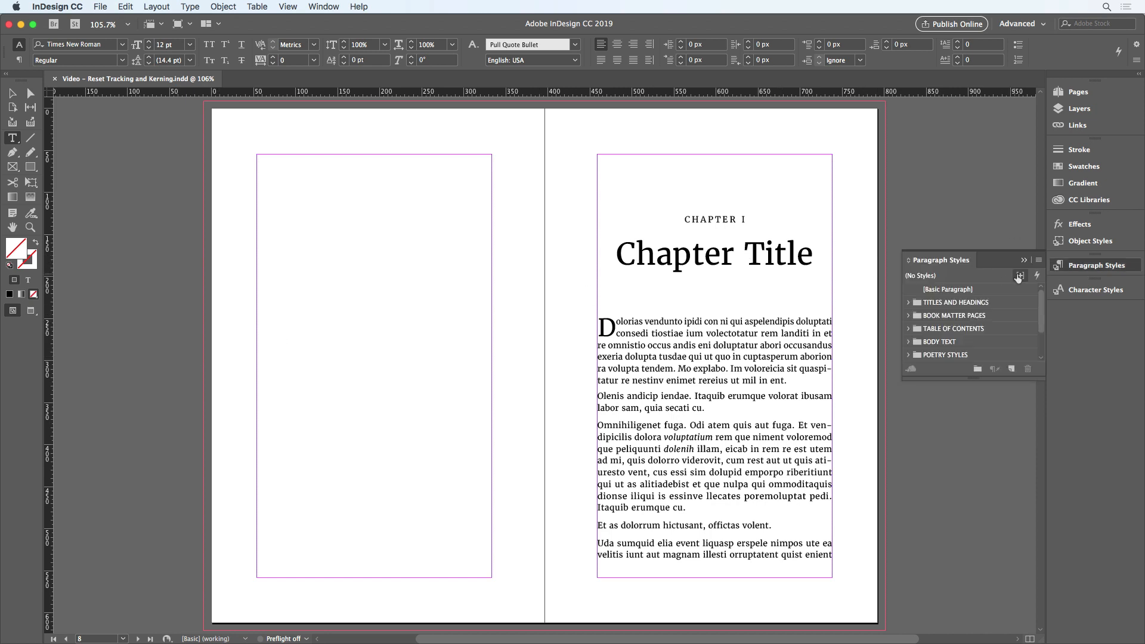
click(1020, 276)
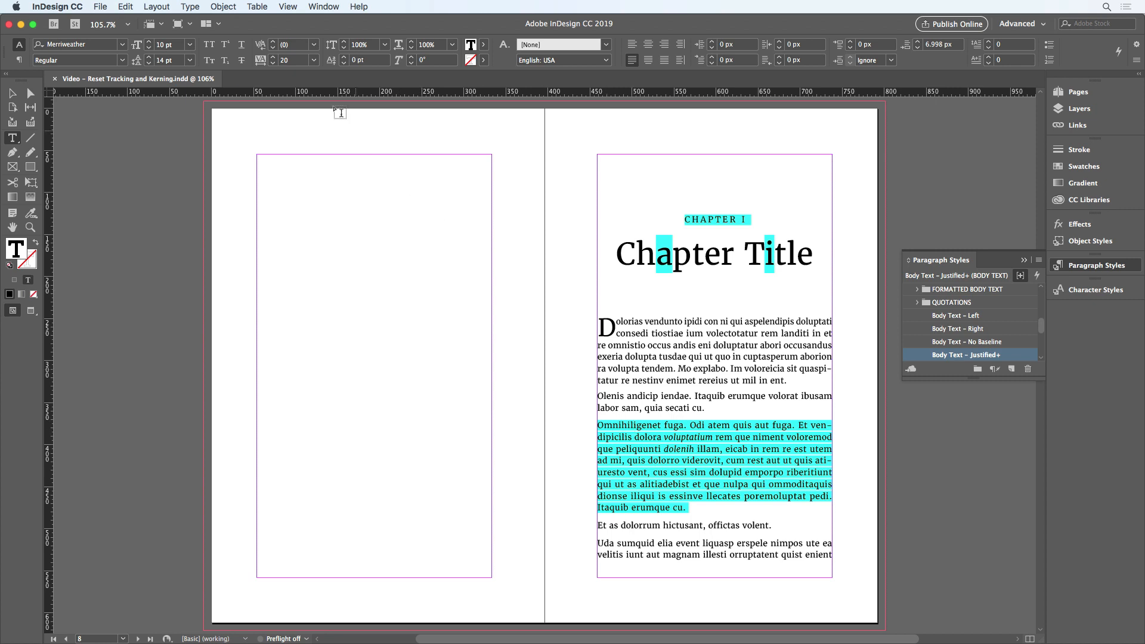
mouse_move(566, 340)
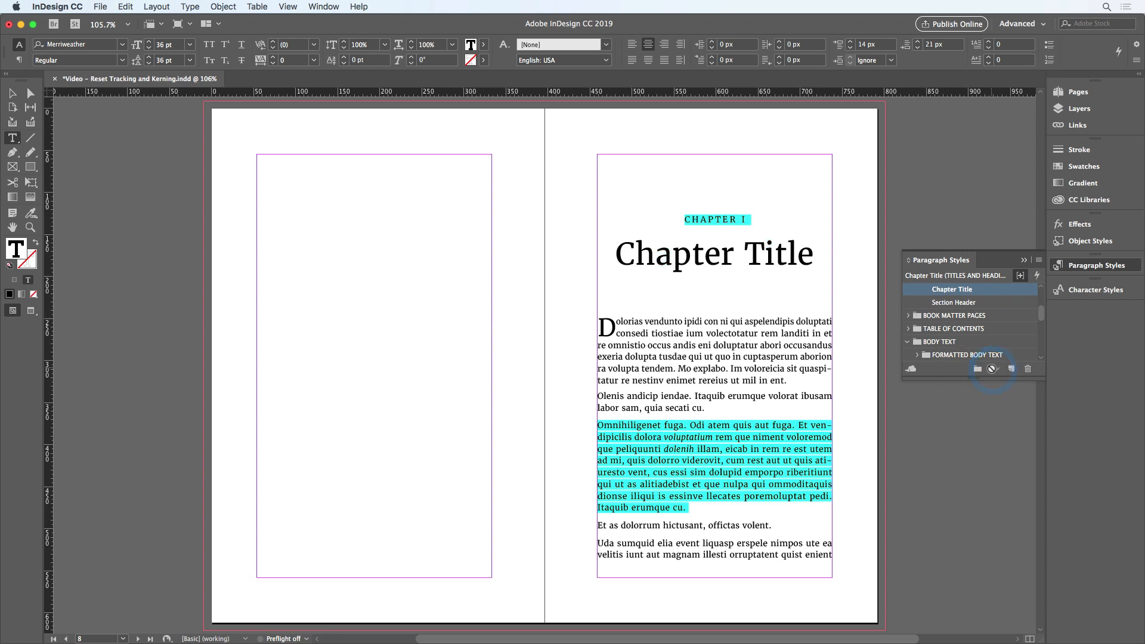
click(723, 253)
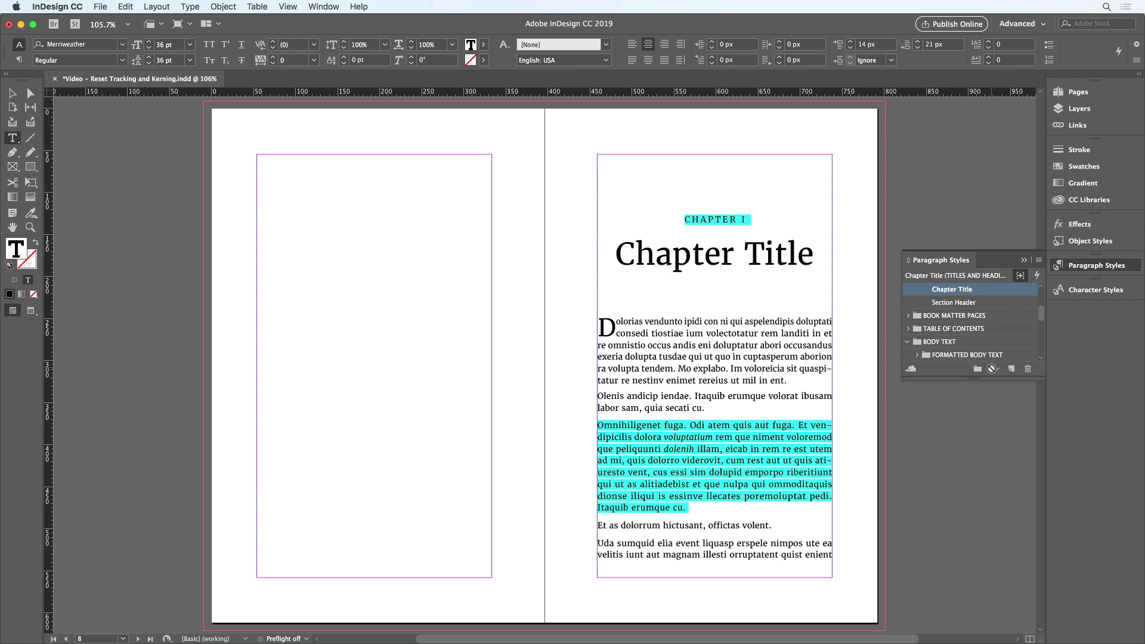
click(968, 355)
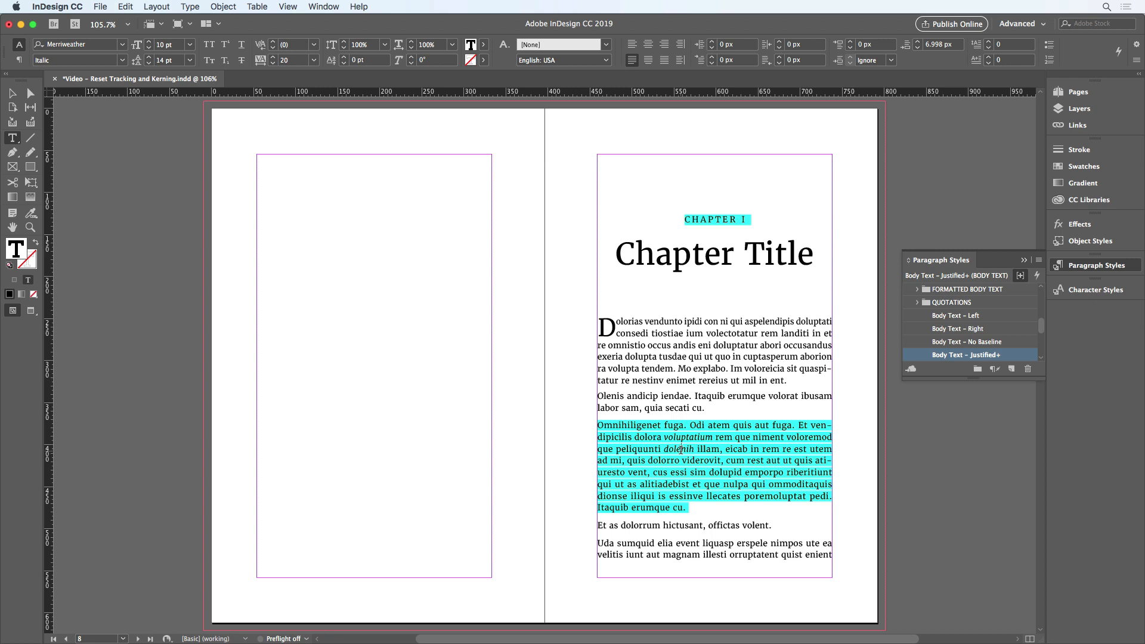
click(57, 6)
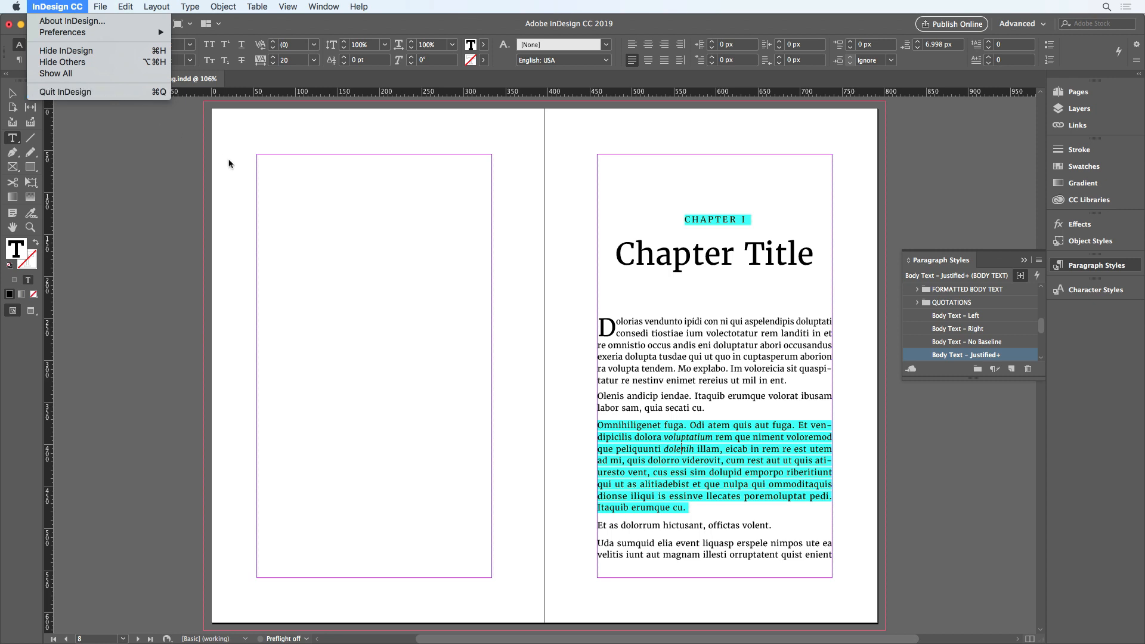
- Dismiss the application menu and choose Edit > Keyboard Shortcuts
click(230, 160)
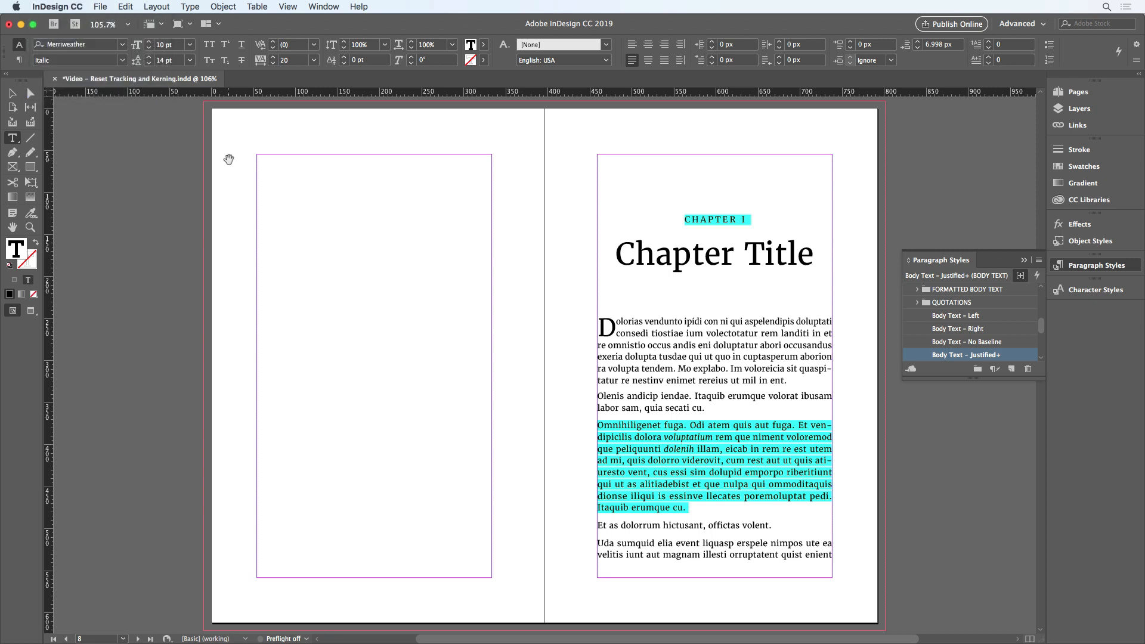
click(125, 7)
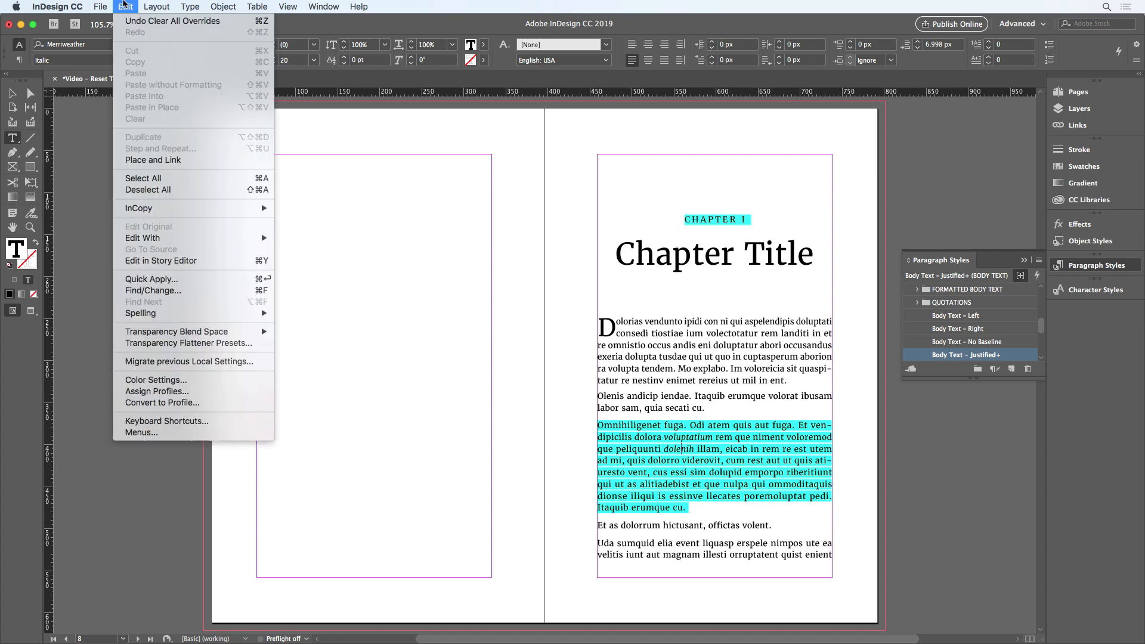
mouse_move(136, 64)
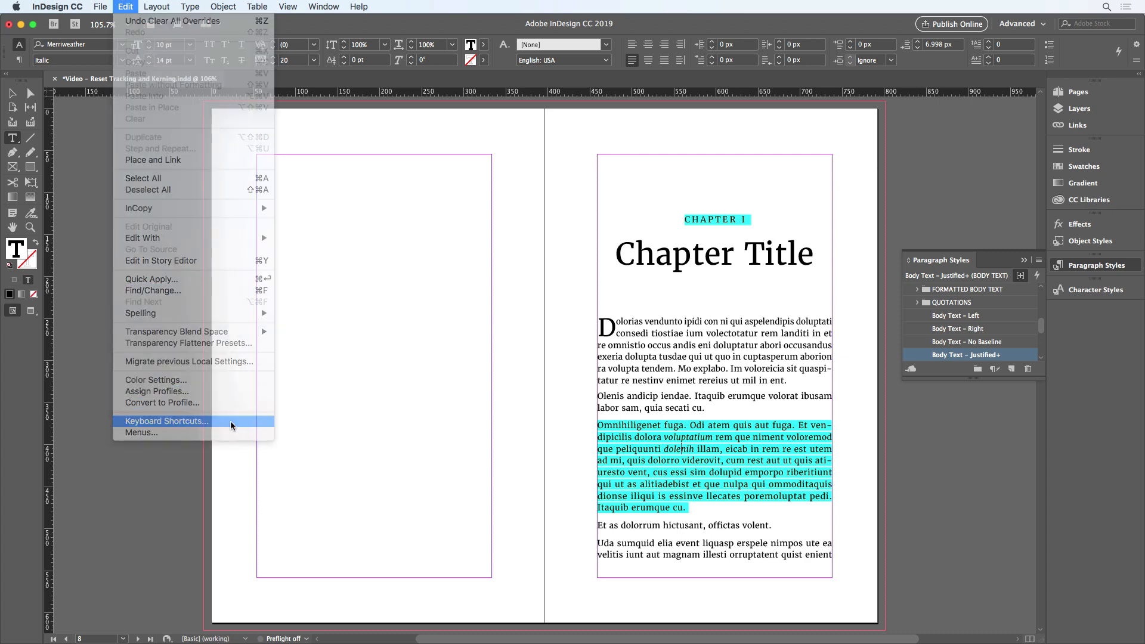
click(166, 420)
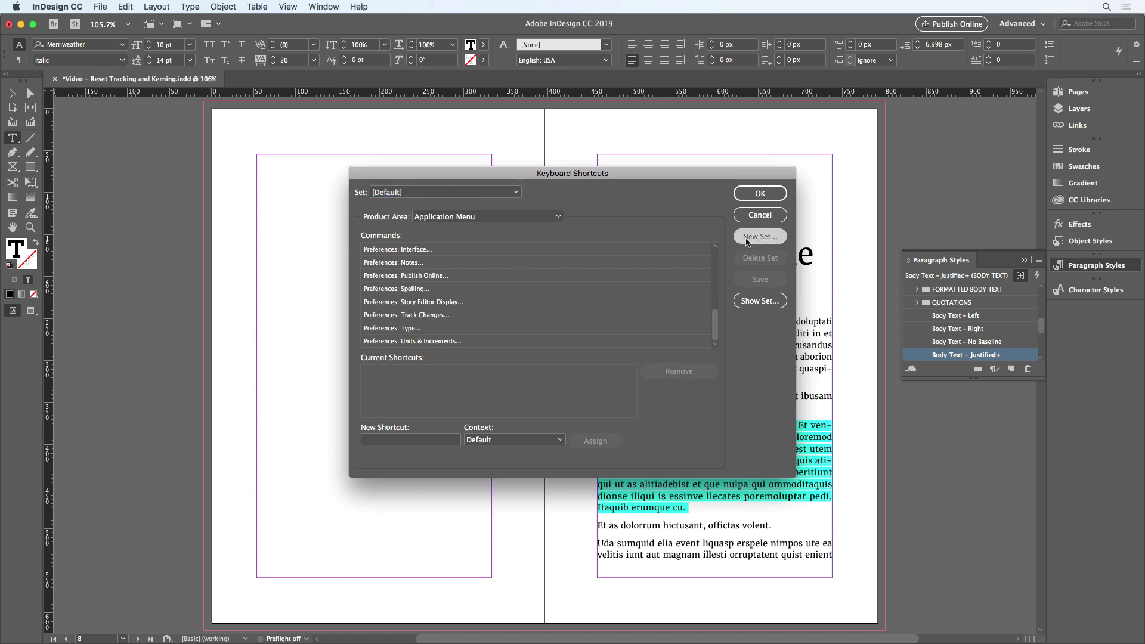
- Create a new shortcut set named 'My Set' based on [Default]
click(760, 236)
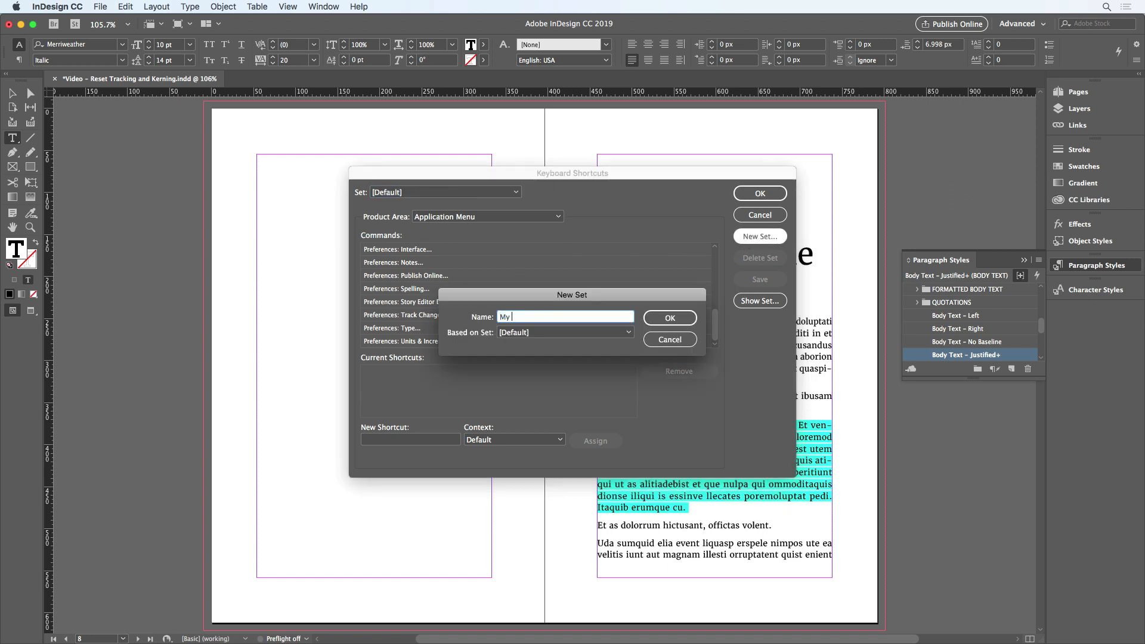
text(Set)
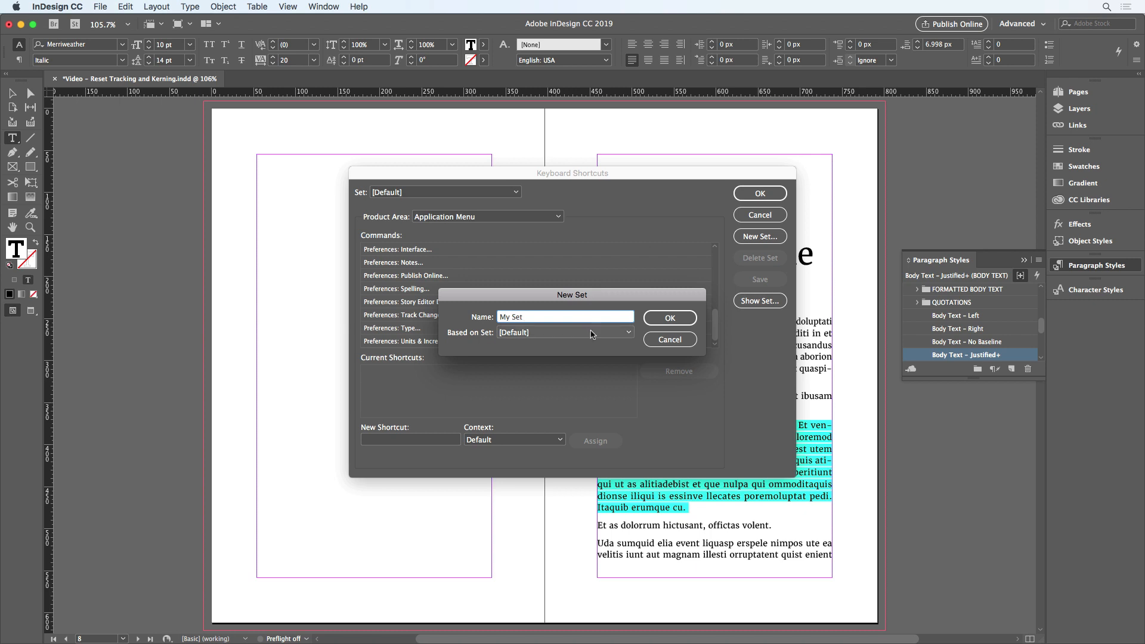
click(668, 318)
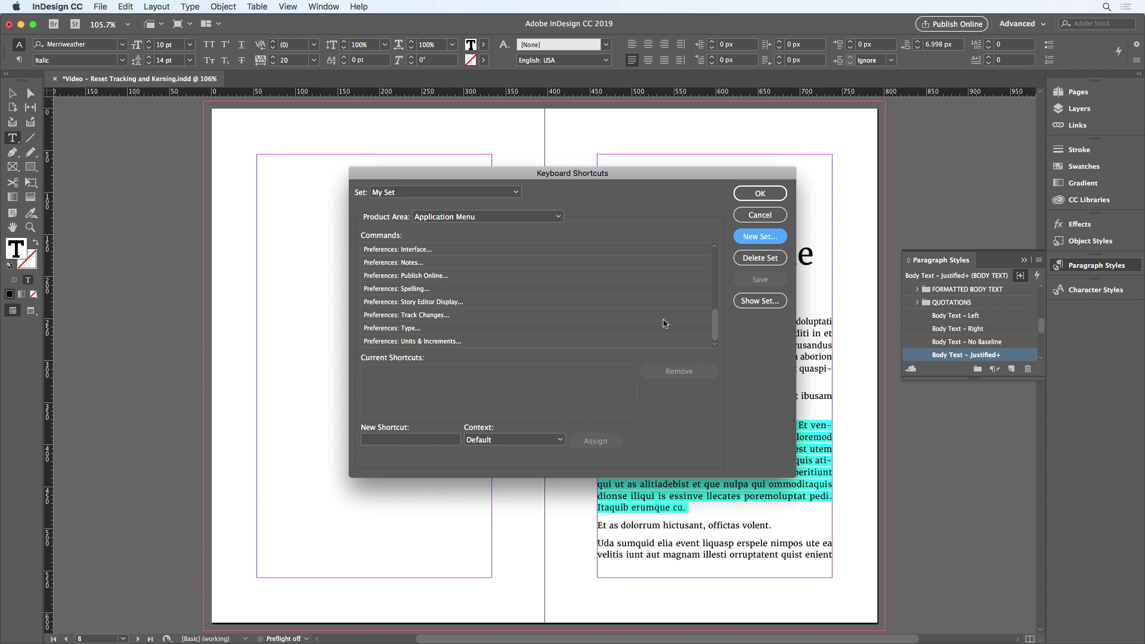
- Under Text and Tables, assign Opt+Shift+K to Reset kerning and tracking
click(487, 216)
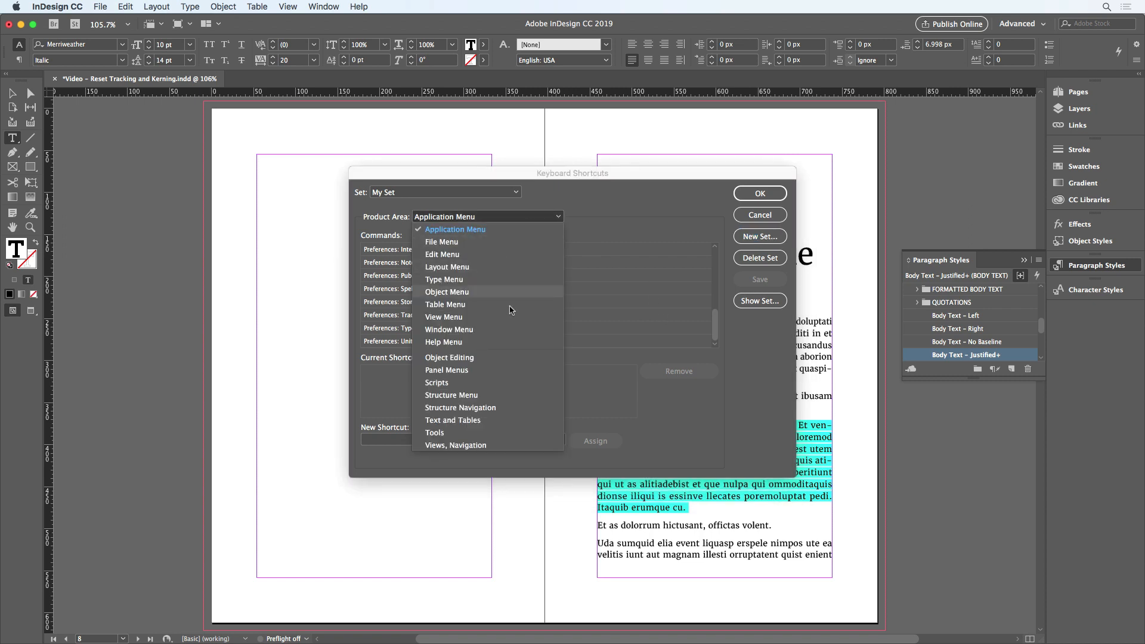
click(452, 420)
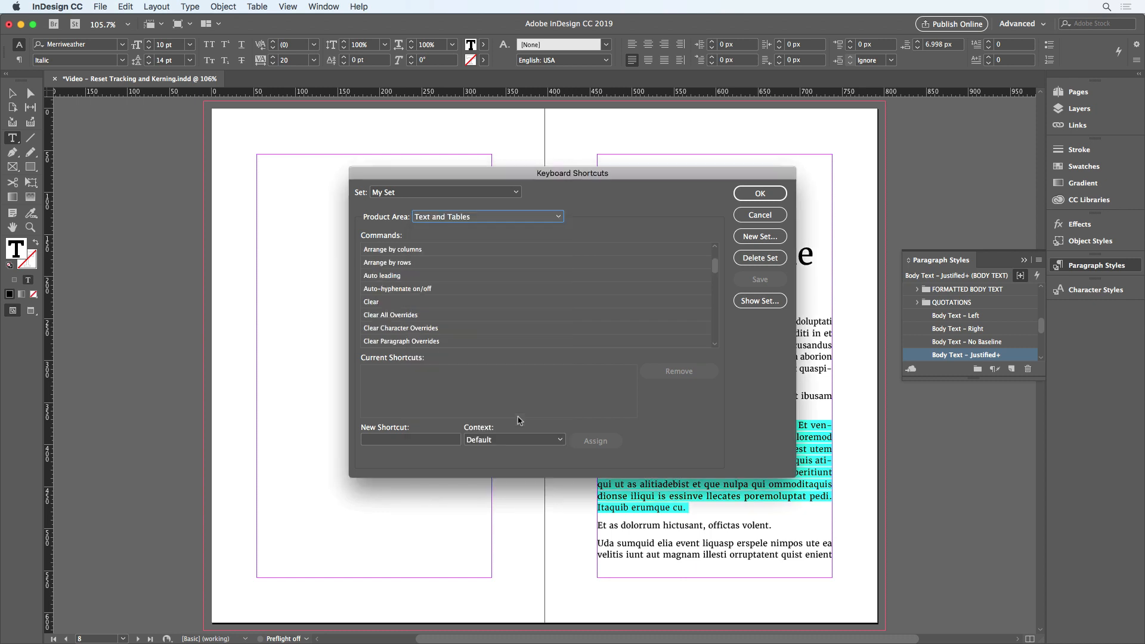
mouse_move(527, 360)
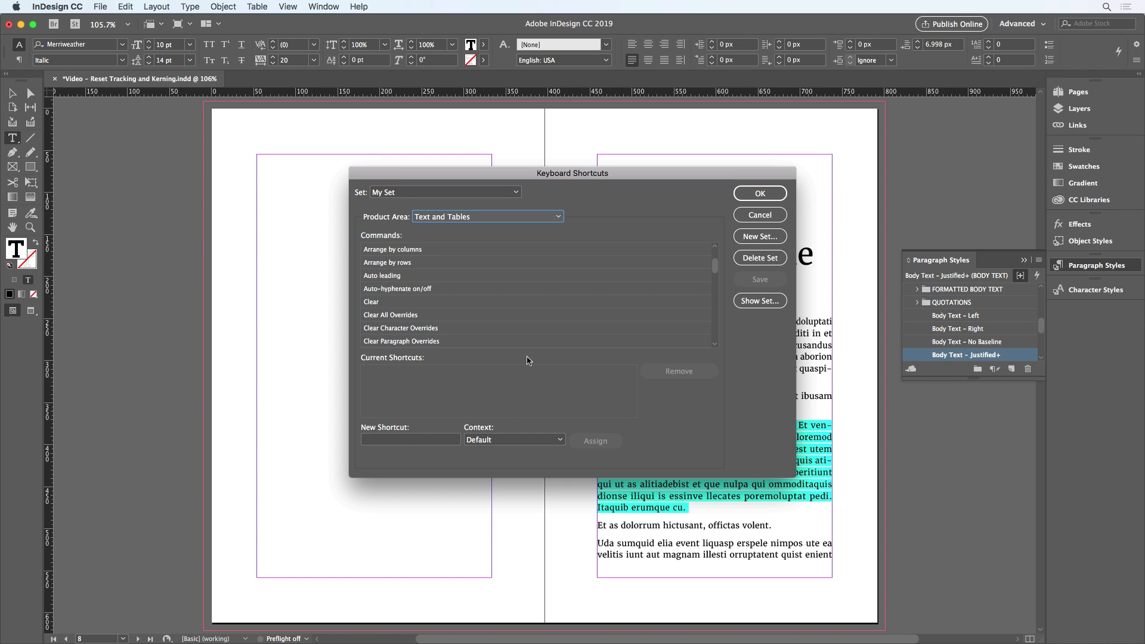
scroll(down, 3)
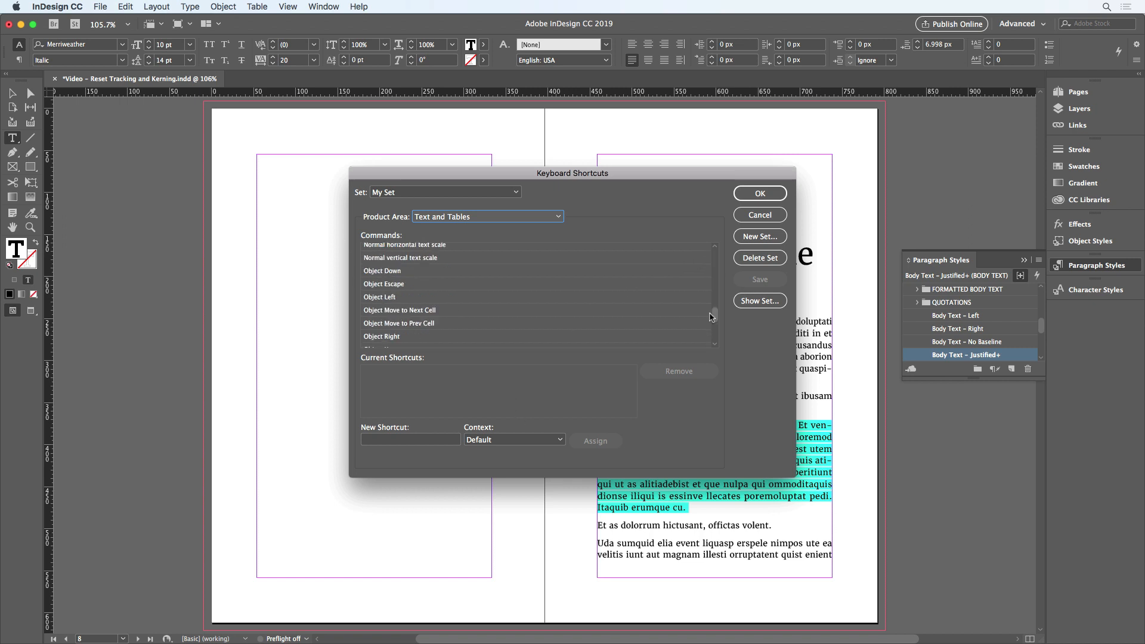
scroll(down, 3)
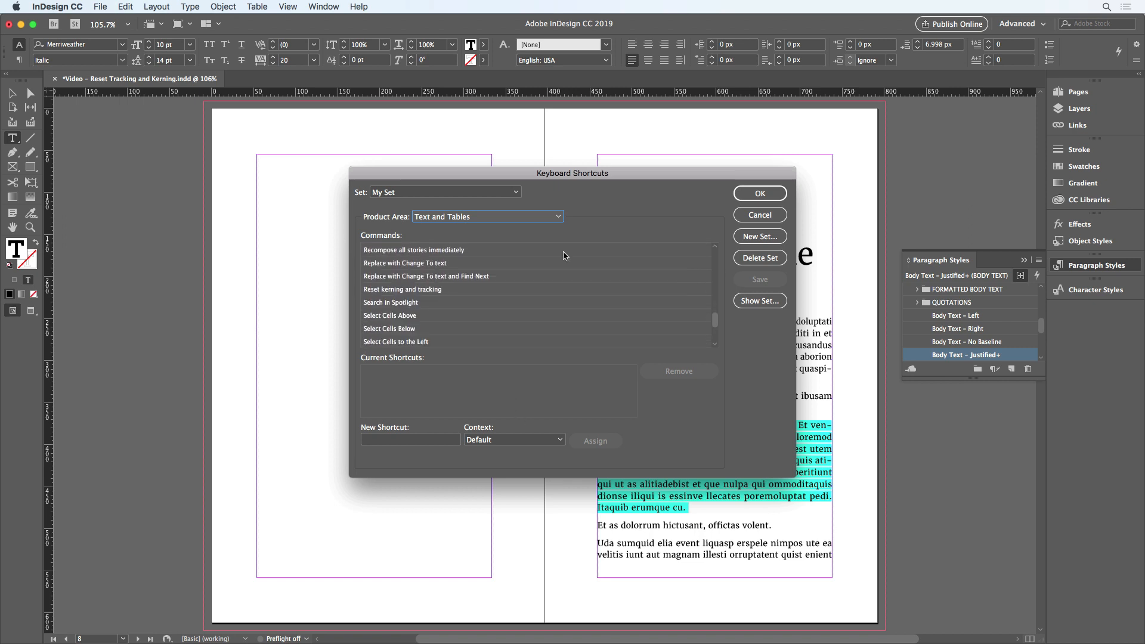
click(402, 289)
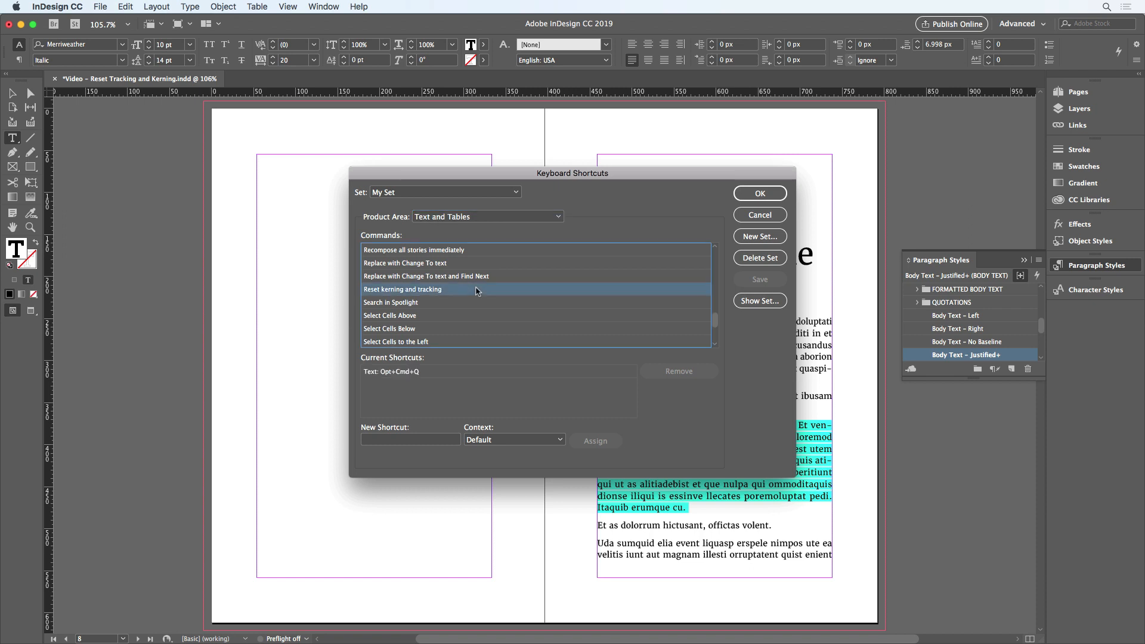
mouse_move(394, 321)
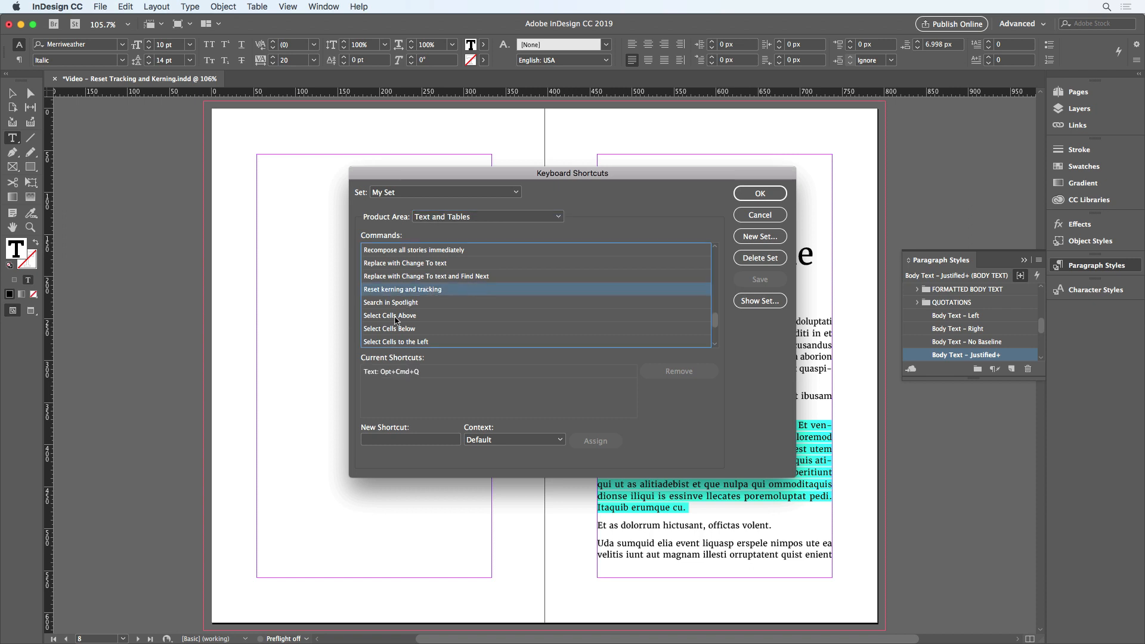
click(410, 439)
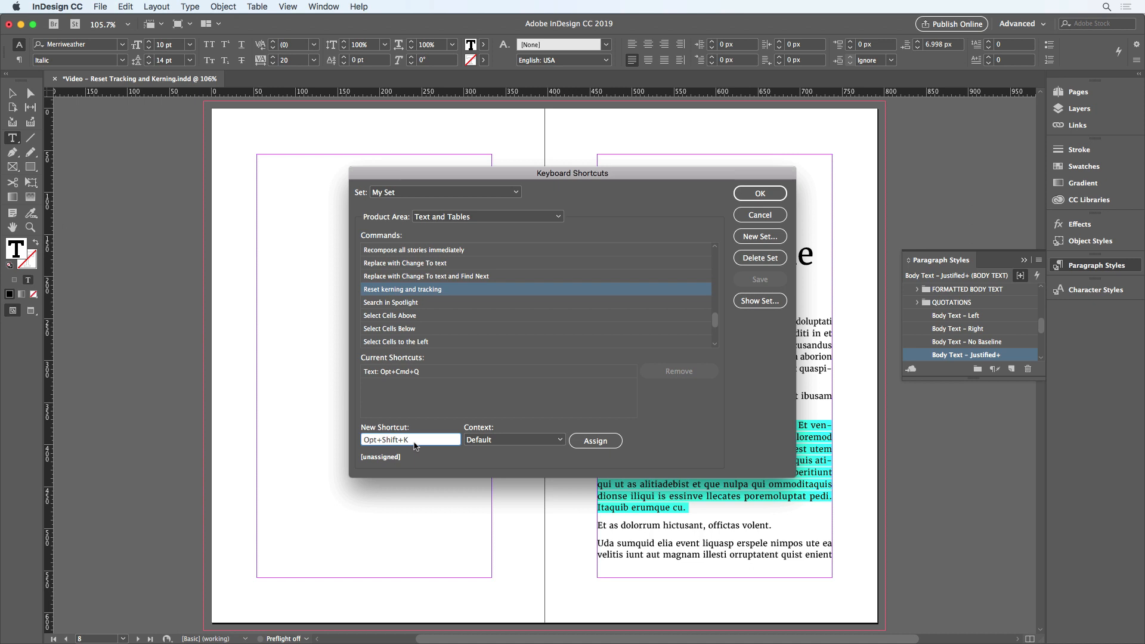
click(595, 440)
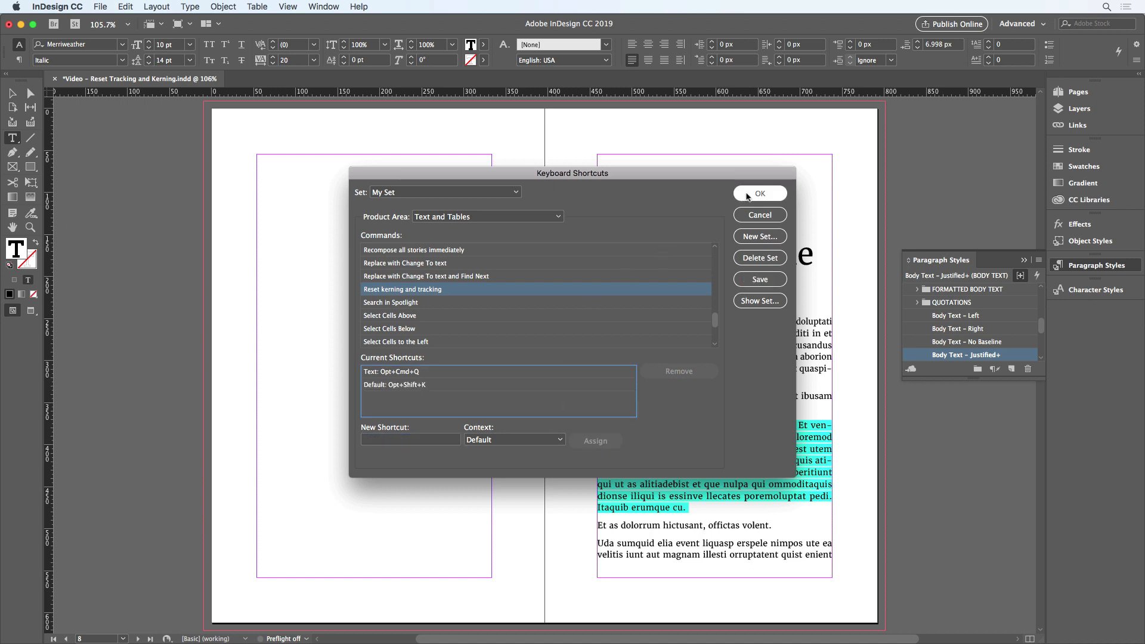
- Save My Set, clear kerning overrides on CHAPTER I, then select the third body paragraph
click(759, 193)
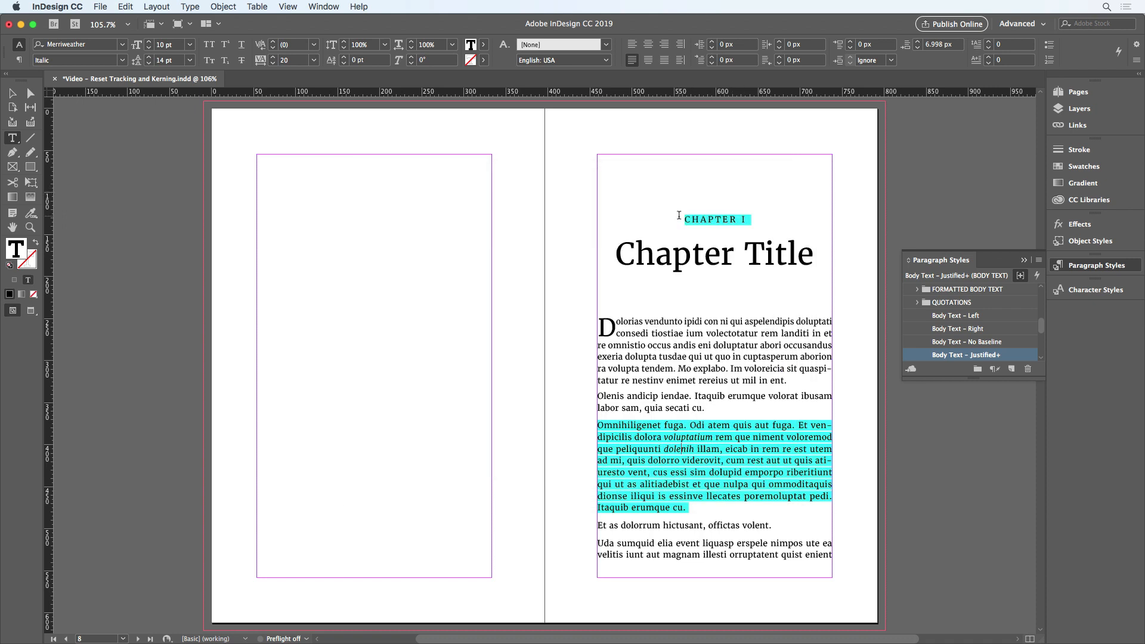
click(715, 218)
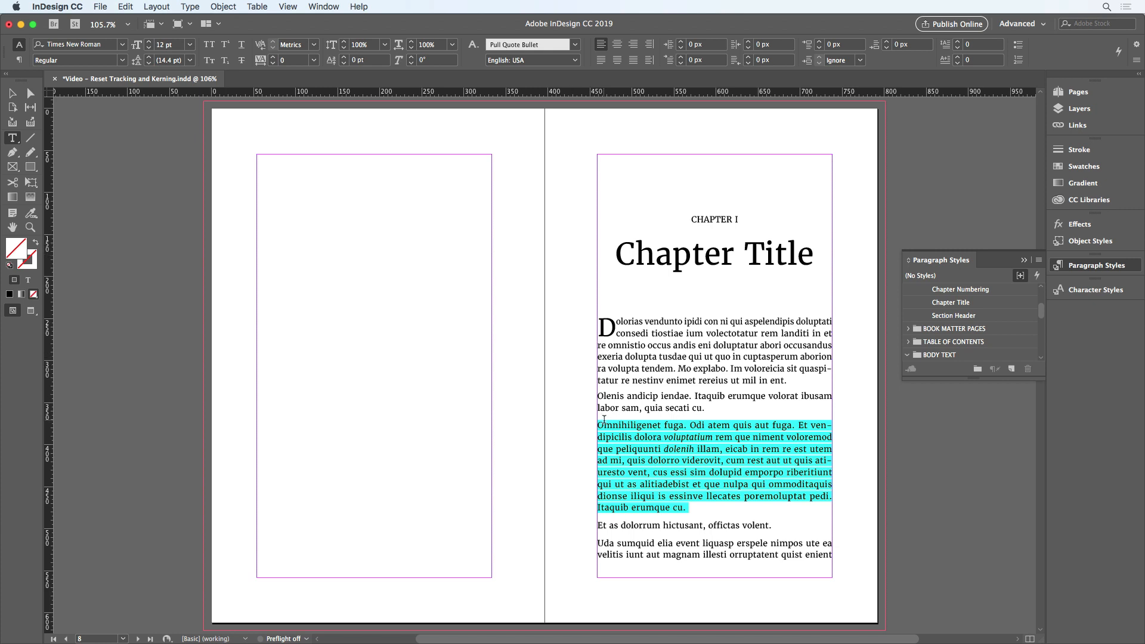
click(967, 355)
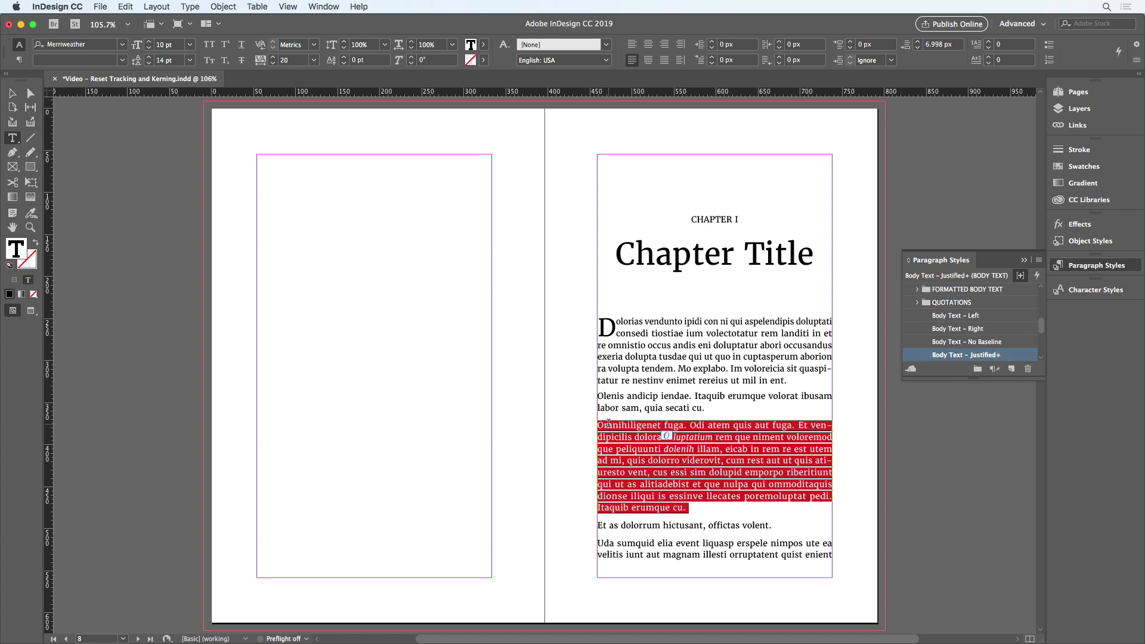